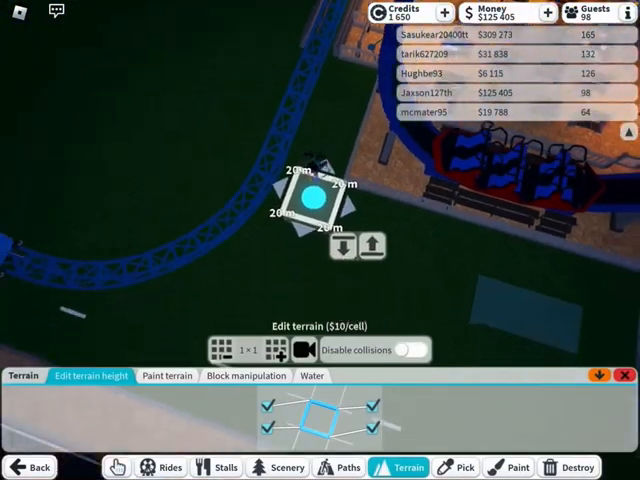
Switch to Block manipulation and place a one-cell selection box on the grass
{"action": "left_click", "coordinate": [244, 375]}
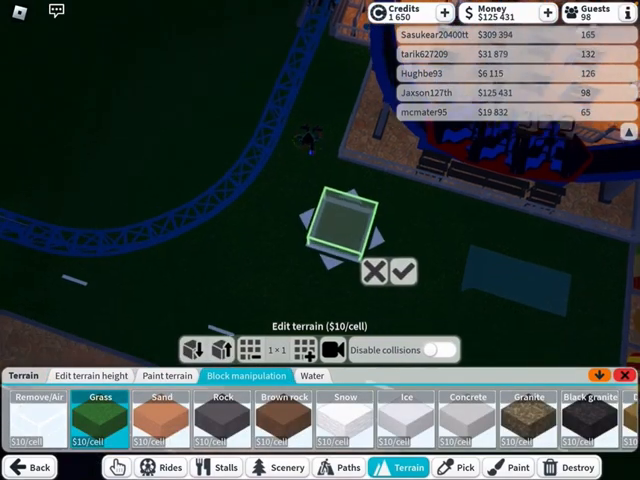
{"action": "left_click", "coordinate": [197, 351]}
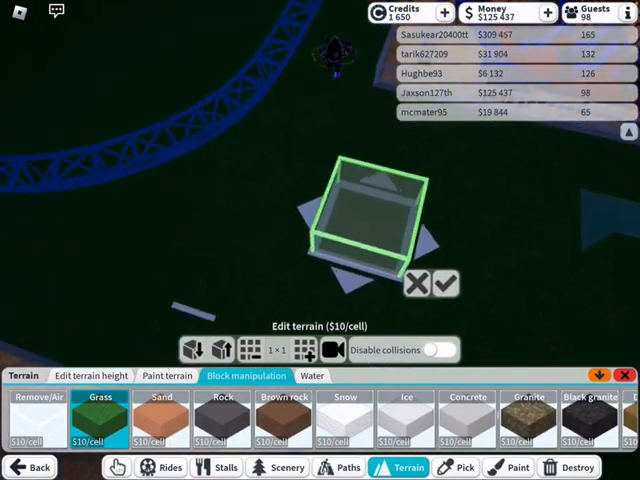